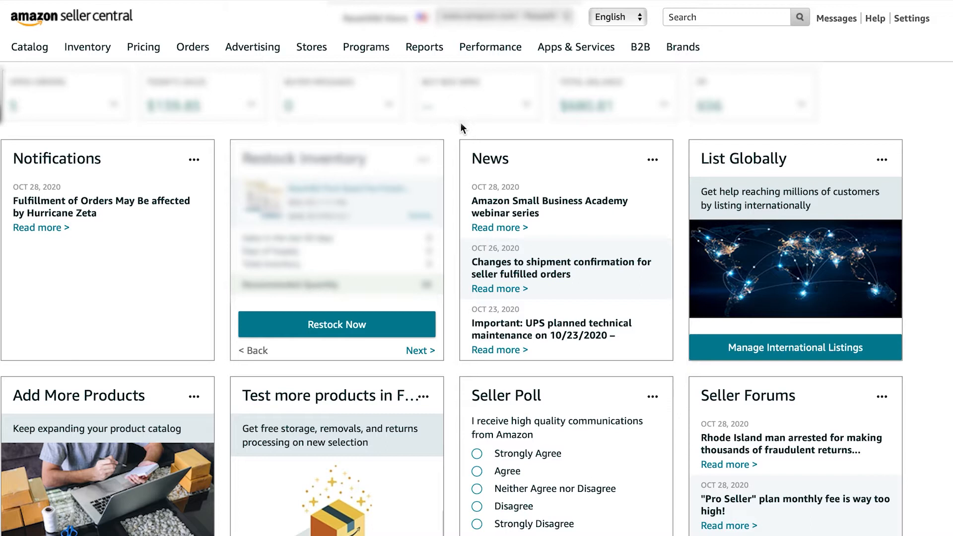
pyautogui.moveTo(464, 157)
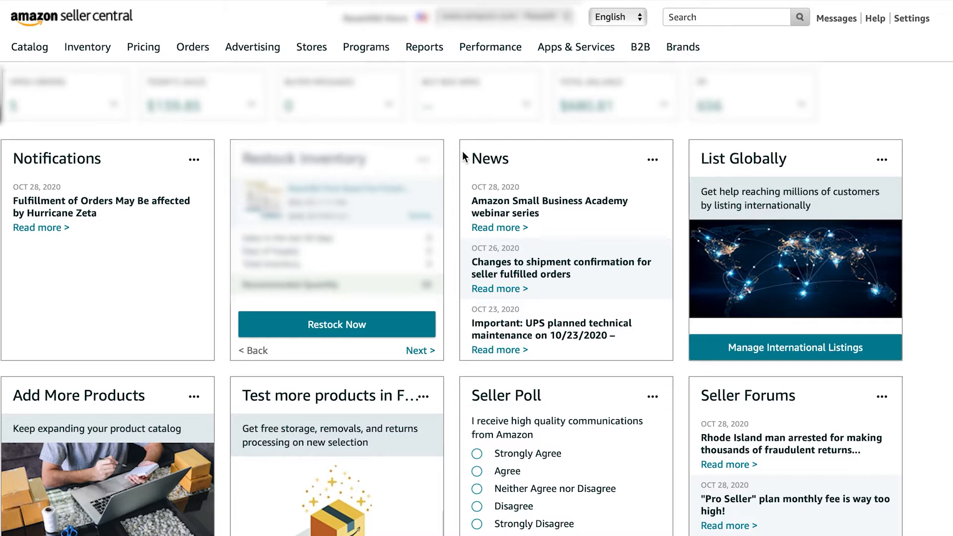
pyautogui.moveTo(490, 158)
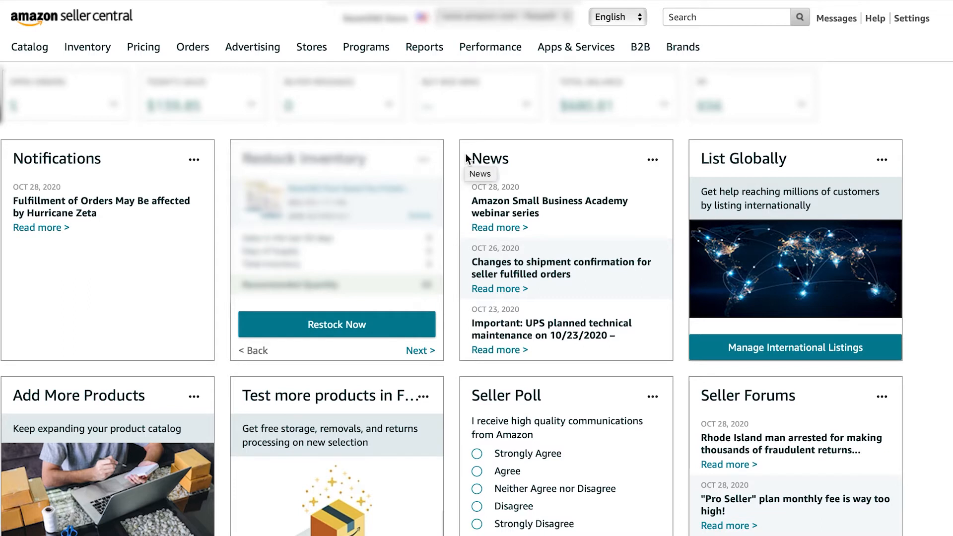
pyautogui.moveTo(441, 133)
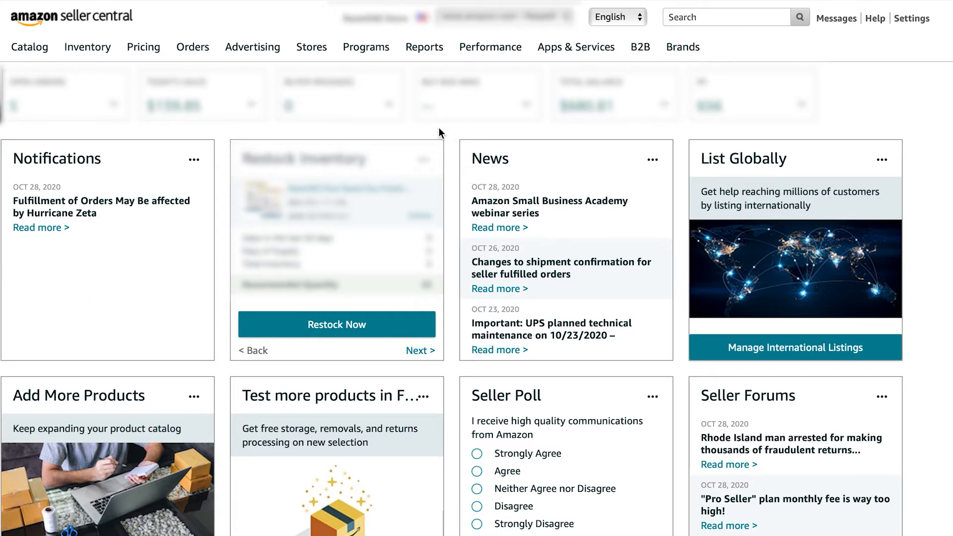
pyautogui.moveTo(454, 133)
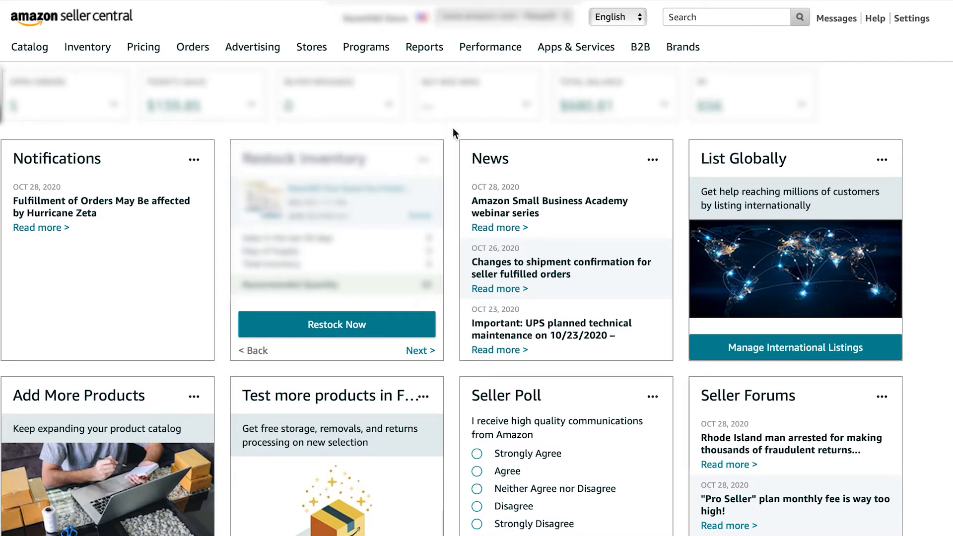
pyautogui.moveTo(450, 143)
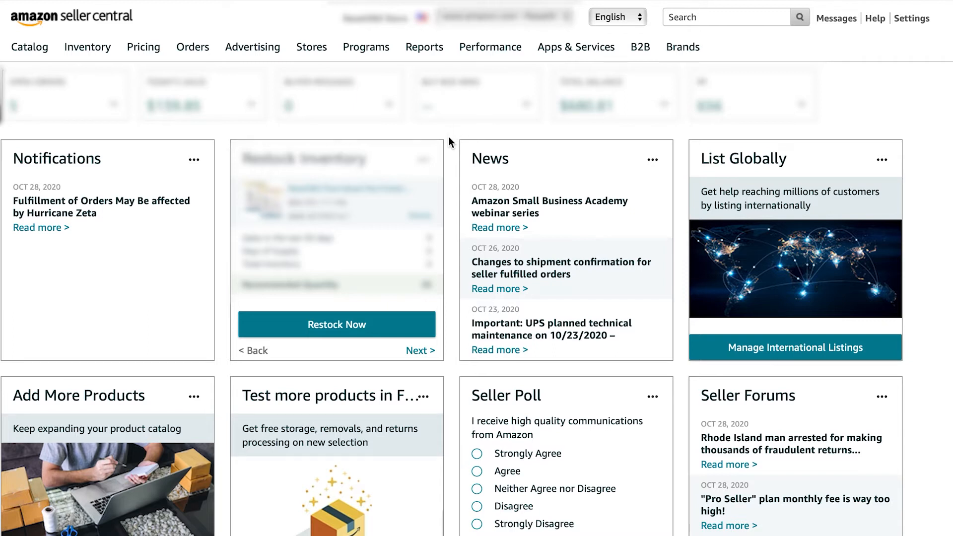
pyautogui.moveTo(346, 132)
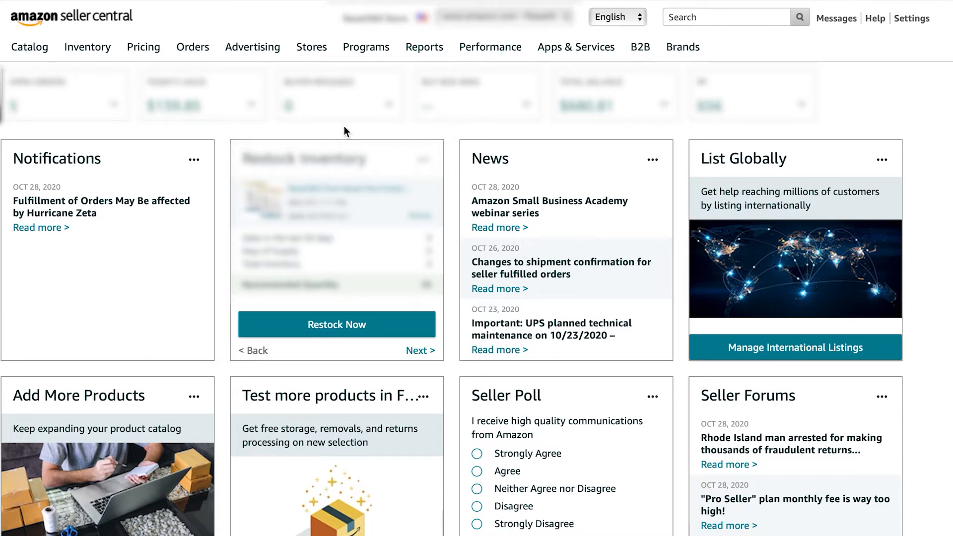
pyautogui.moveTo(313, 133)
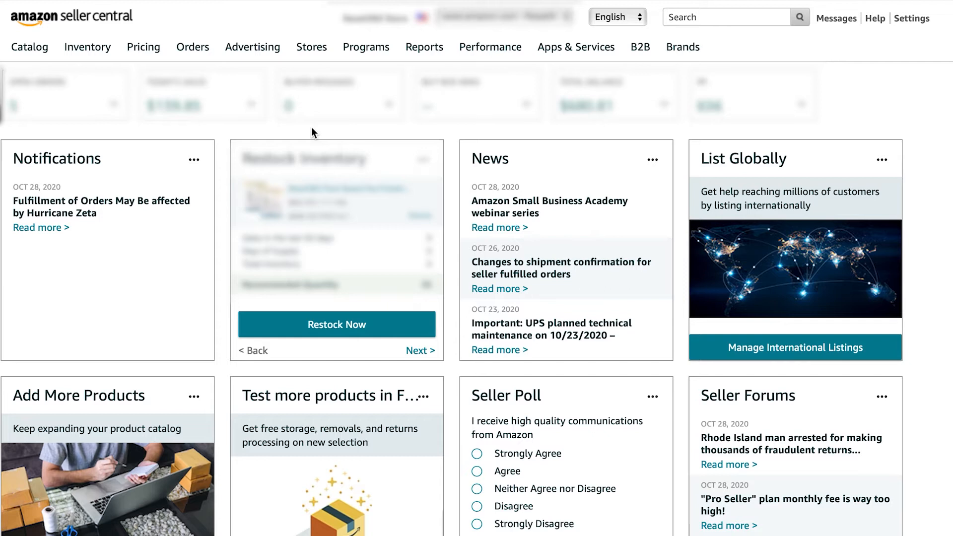
pyautogui.moveTo(146, 133)
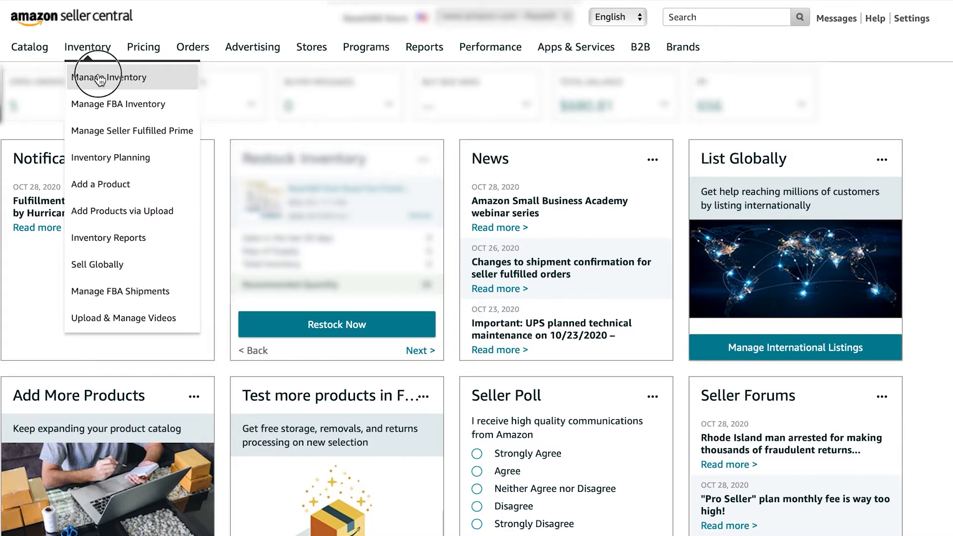
# Open Manage Inventory and scroll the 70-product table to the ARE-111 row.
pyautogui.click(109, 78)
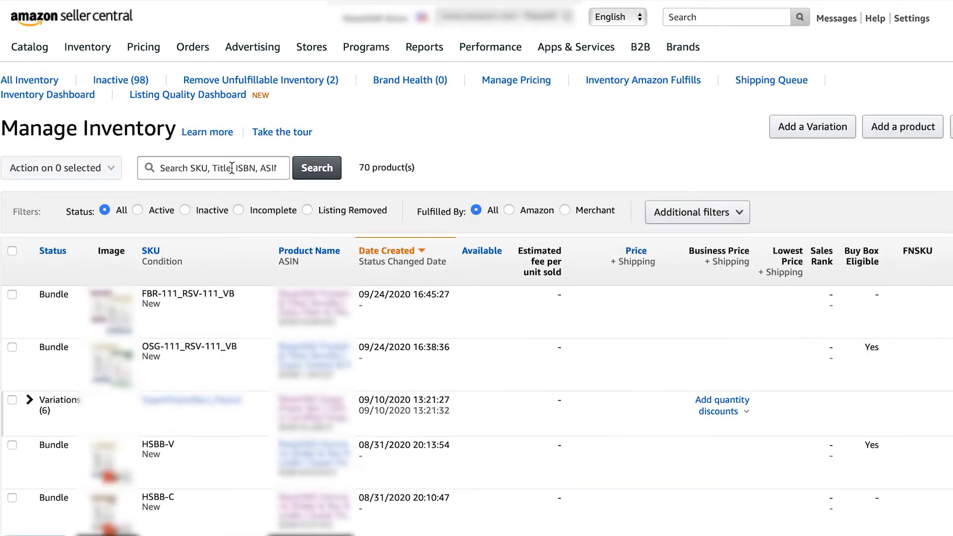
pyautogui.click(214, 167)
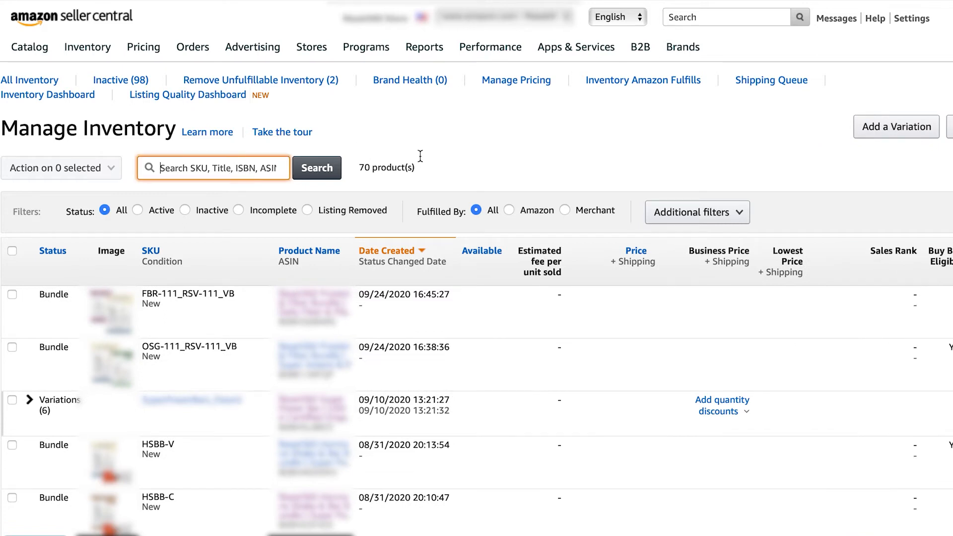
pyautogui.scroll(-3)
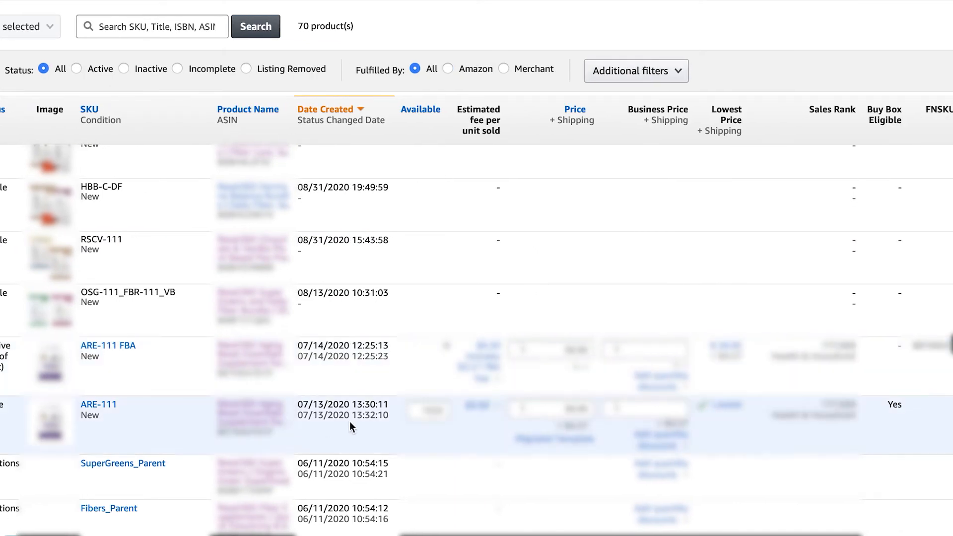
pyautogui.hscroll(3)
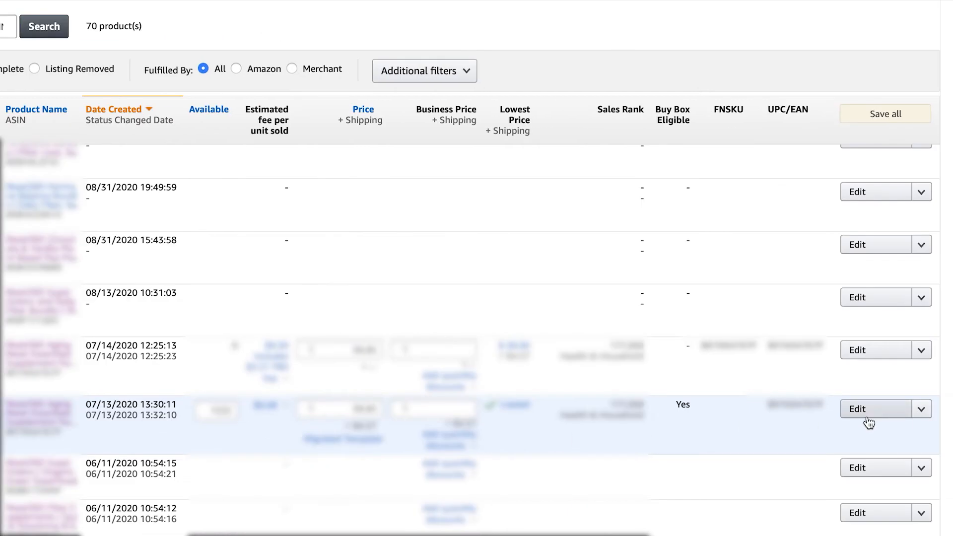
# Edit the ARE-111 listing and view its seven existing images on the Images tab.
pyautogui.click(856, 408)
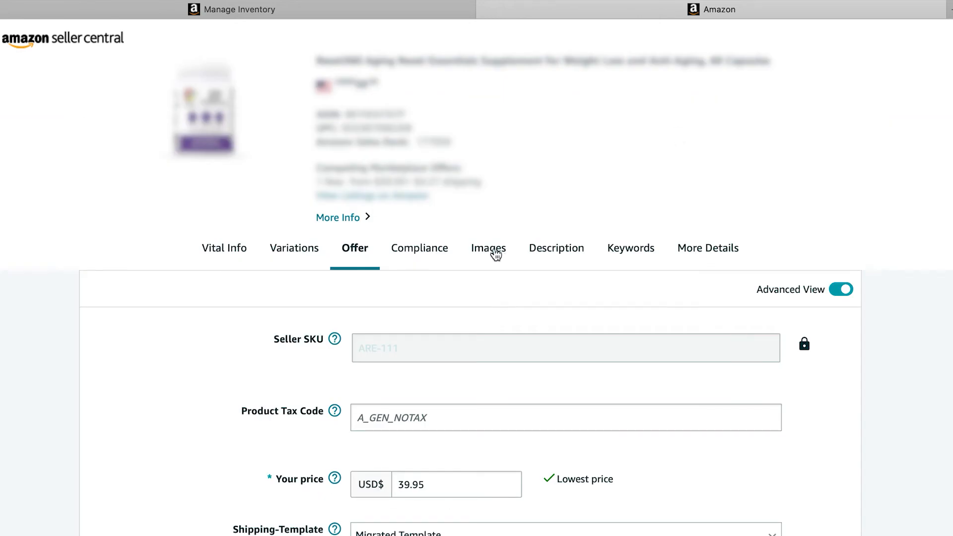
pyautogui.click(487, 249)
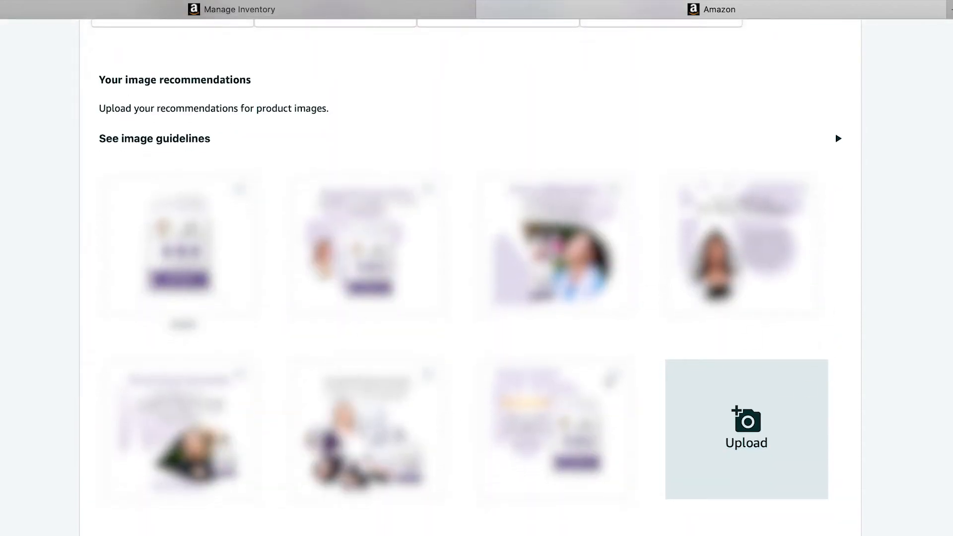
pyautogui.moveTo(746, 436)
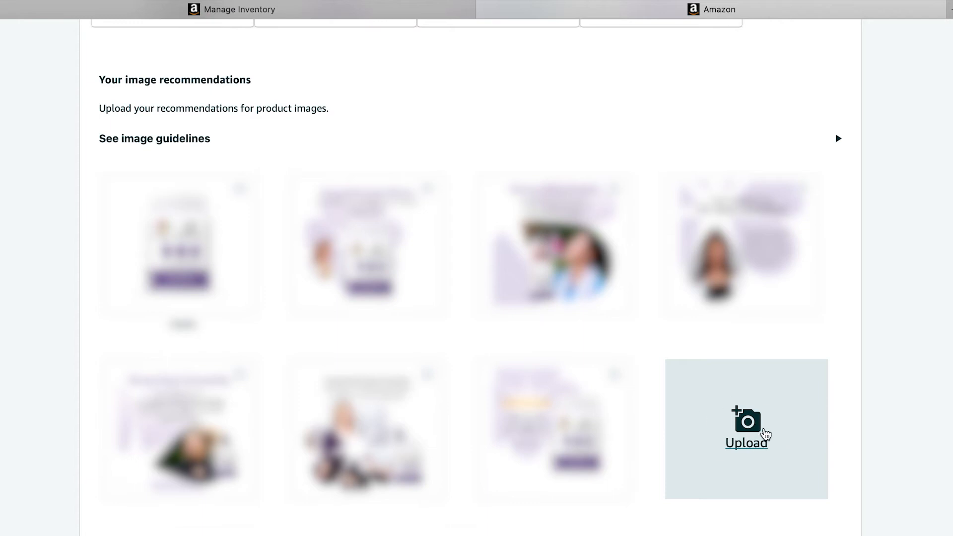
pyautogui.scroll(-3)
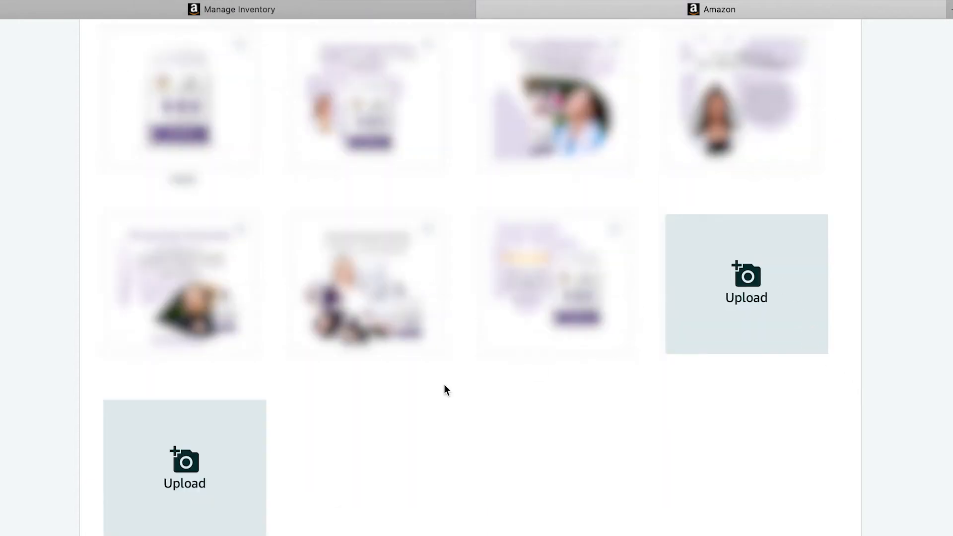
pyautogui.click(745, 283)
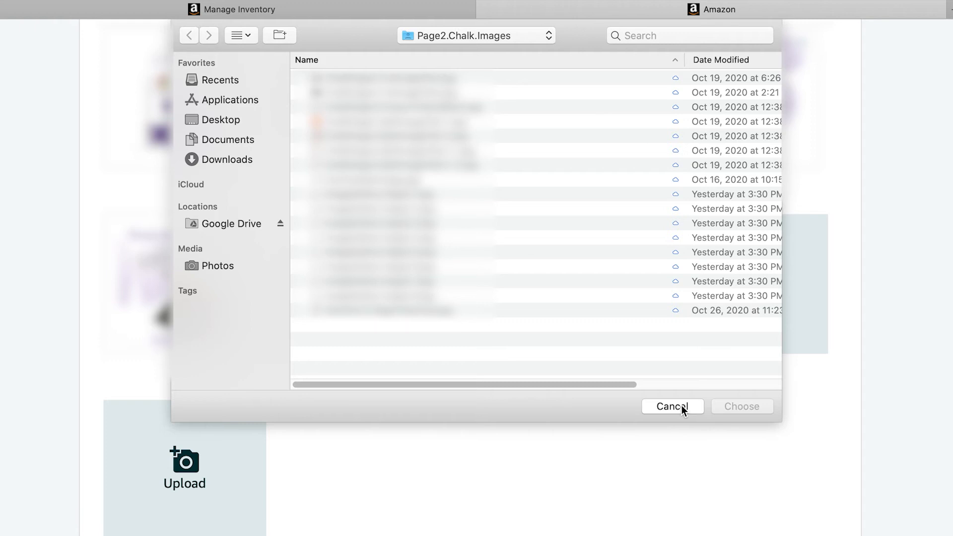
pyautogui.click(672, 406)
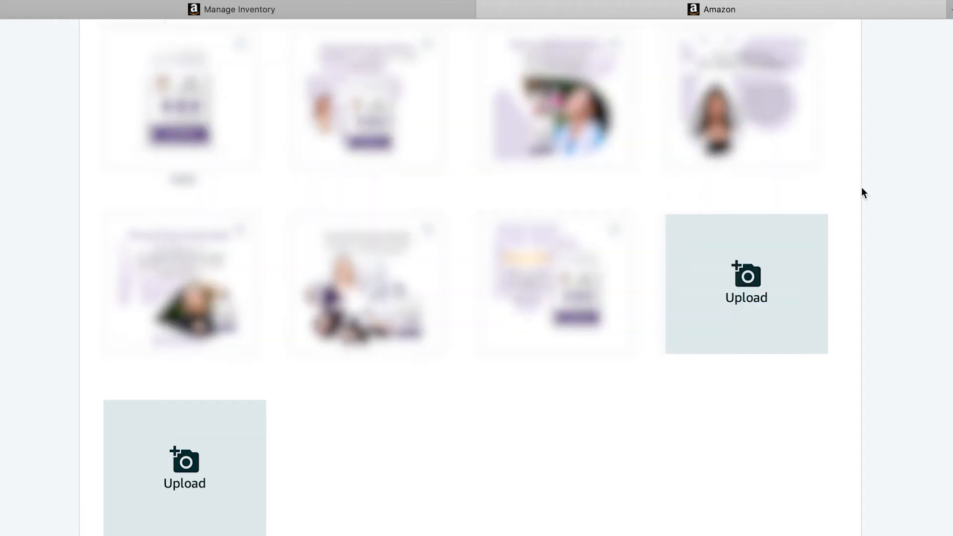
# Save and finish the ARE-111 image edits, then dismiss the Suggestions submitted dialog.
pyautogui.scroll(-3)
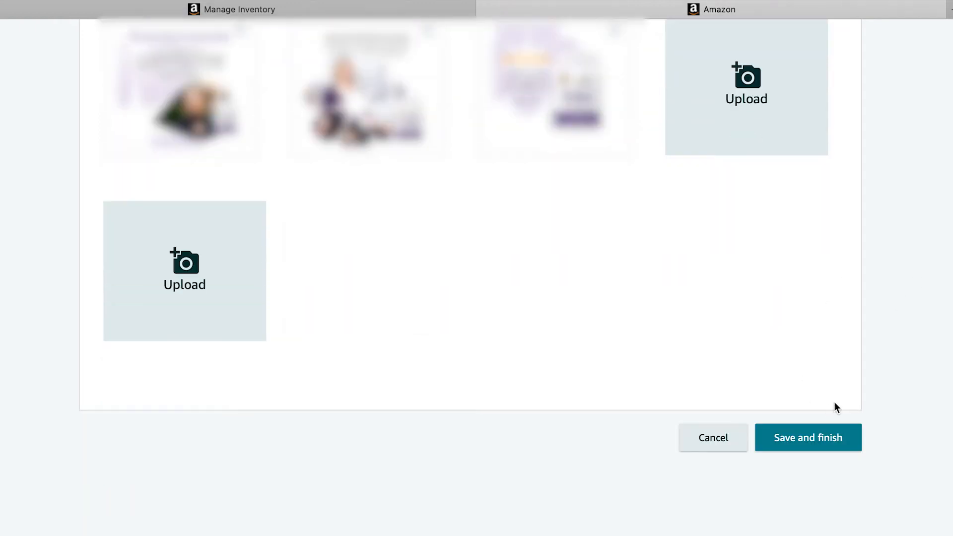
pyautogui.click(807, 437)
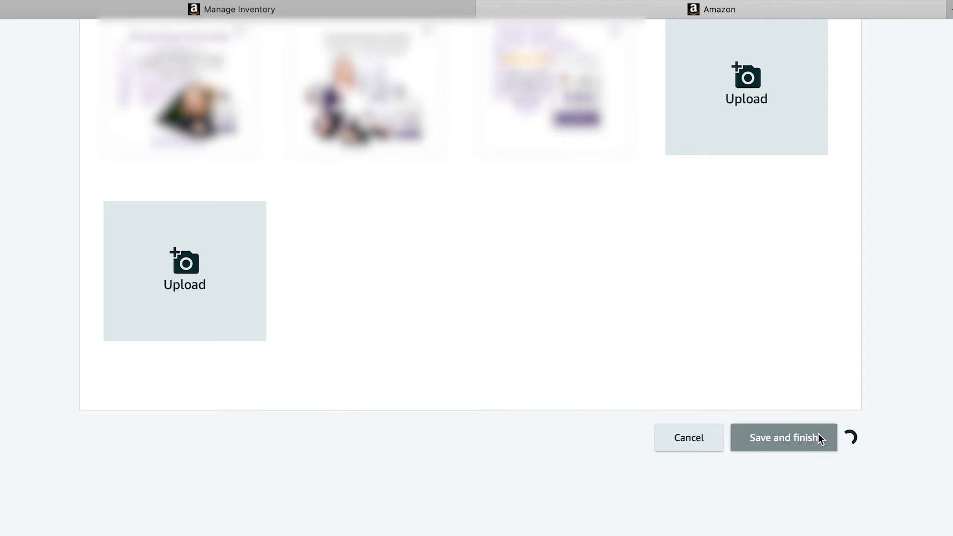
pyautogui.click(783, 437)
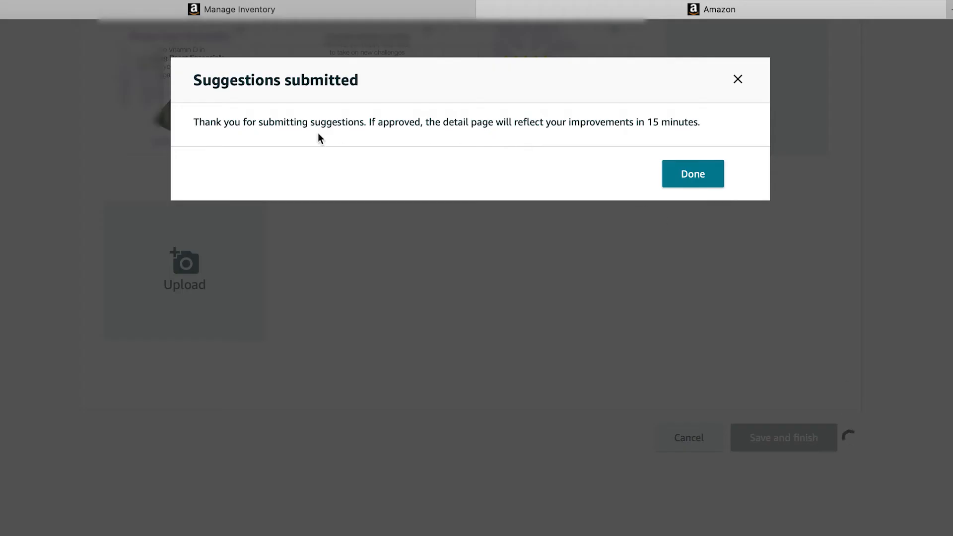
pyautogui.moveTo(231, 137)
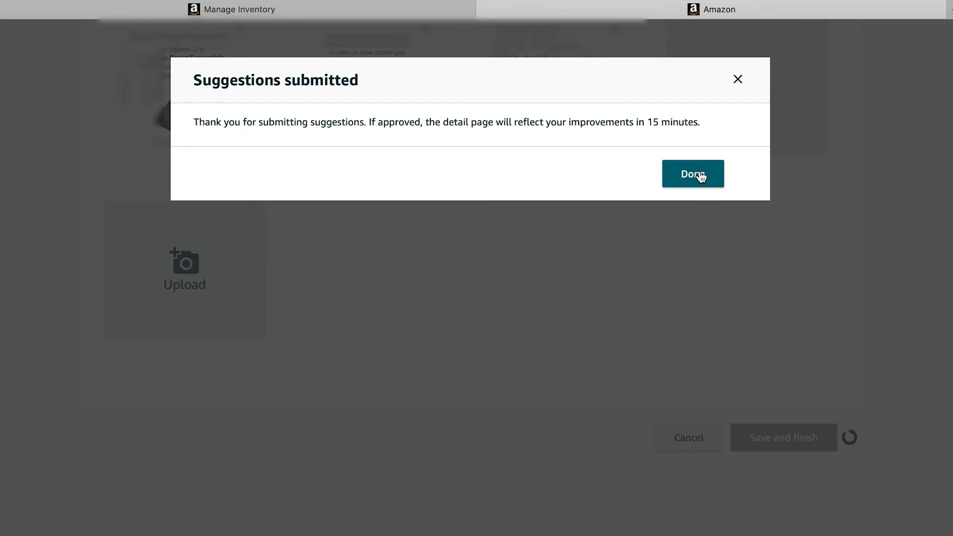
pyautogui.click(692, 173)
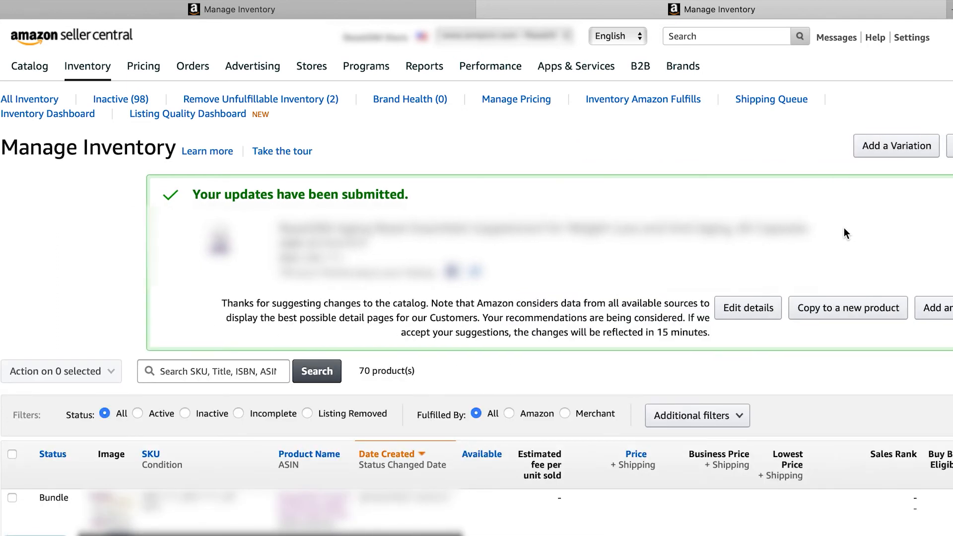
pyautogui.moveTo(673, 136)
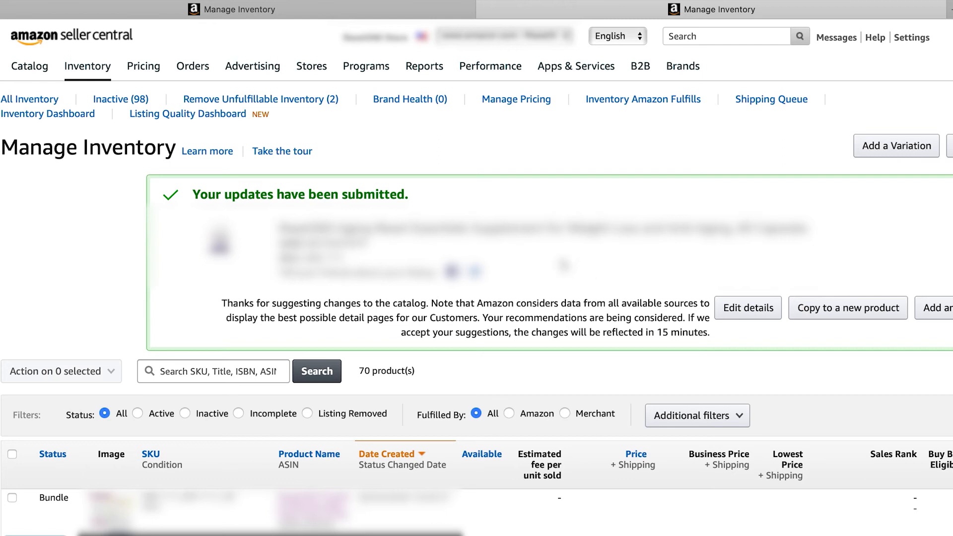
pyautogui.moveTo(583, 170)
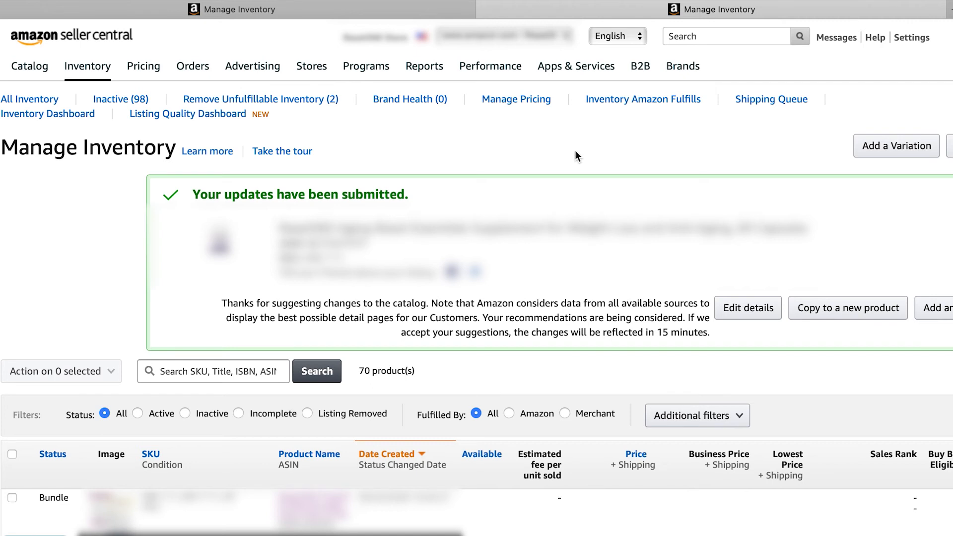
pyautogui.moveTo(580, 156)
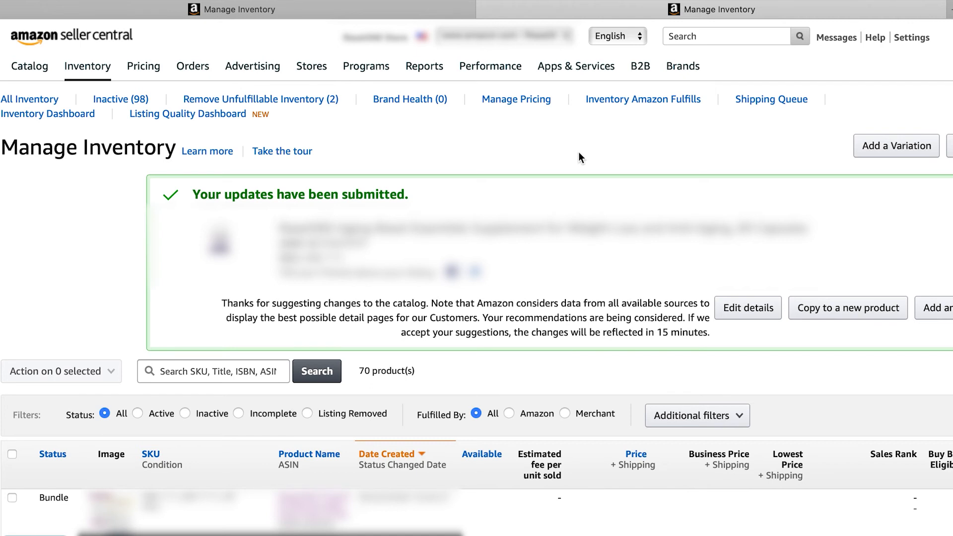
pyautogui.moveTo(548, 183)
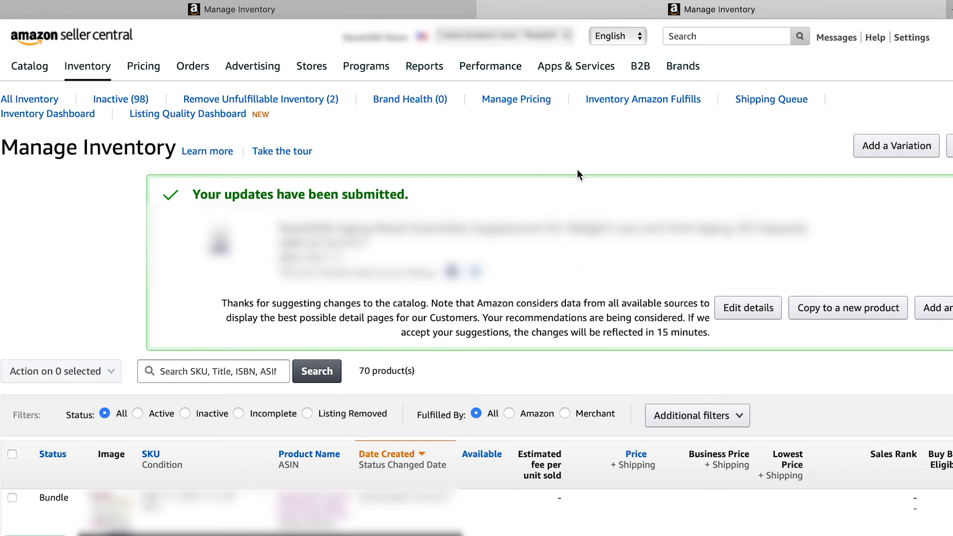
pyautogui.moveTo(639, 157)
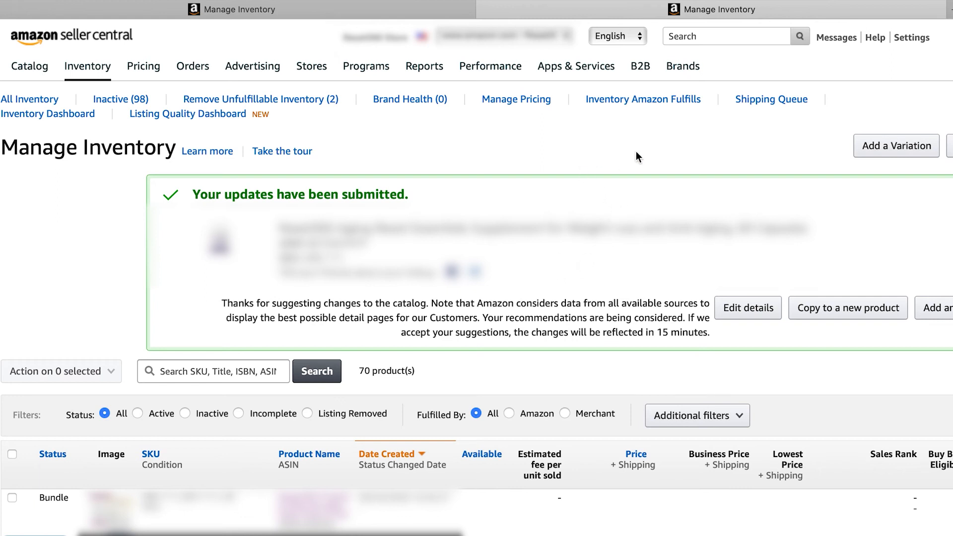